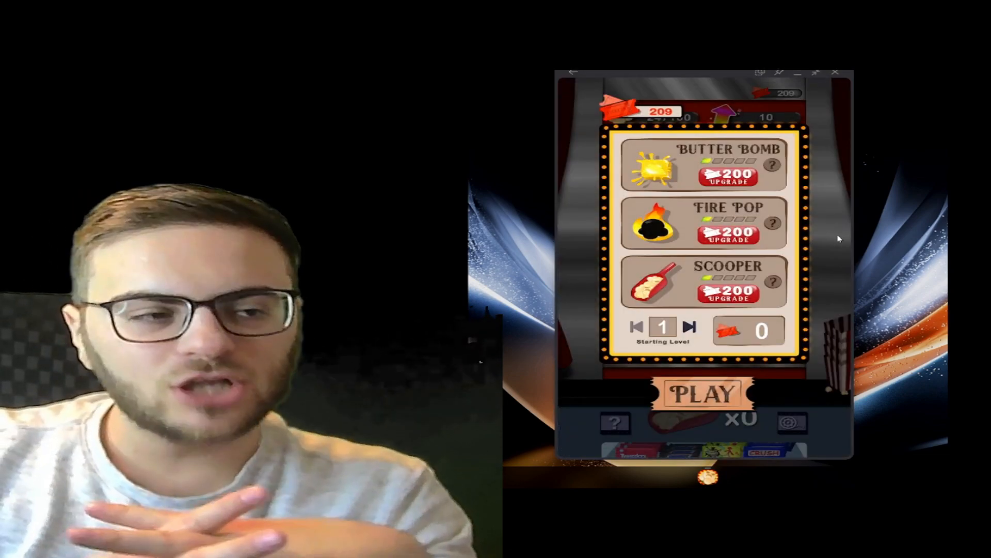
{"action": "mouse_move", "coordinate": [765, 278]}
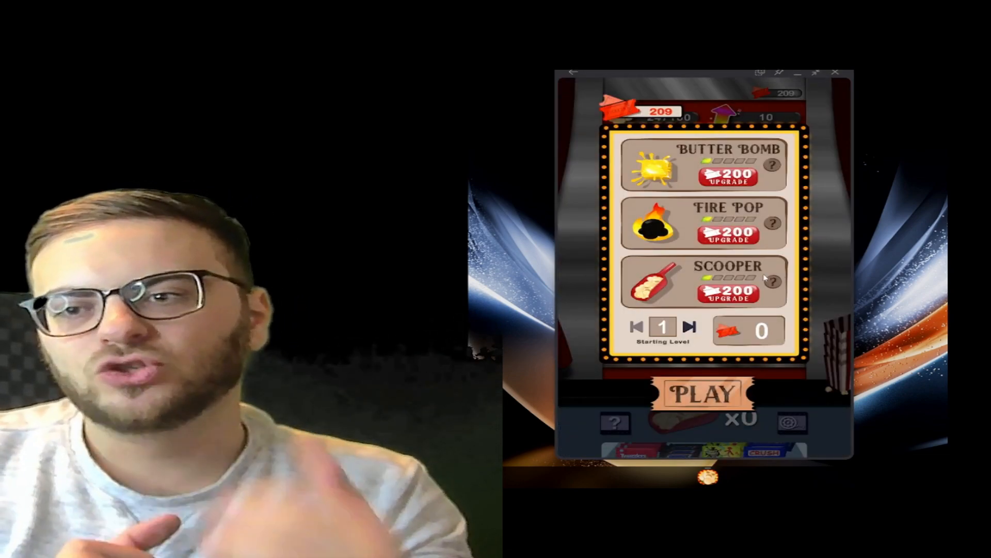
- Upgrade Scooper in the shop for 200 tickets, leaving 9 coins
{"action": "left_click", "coordinate": [729, 292]}
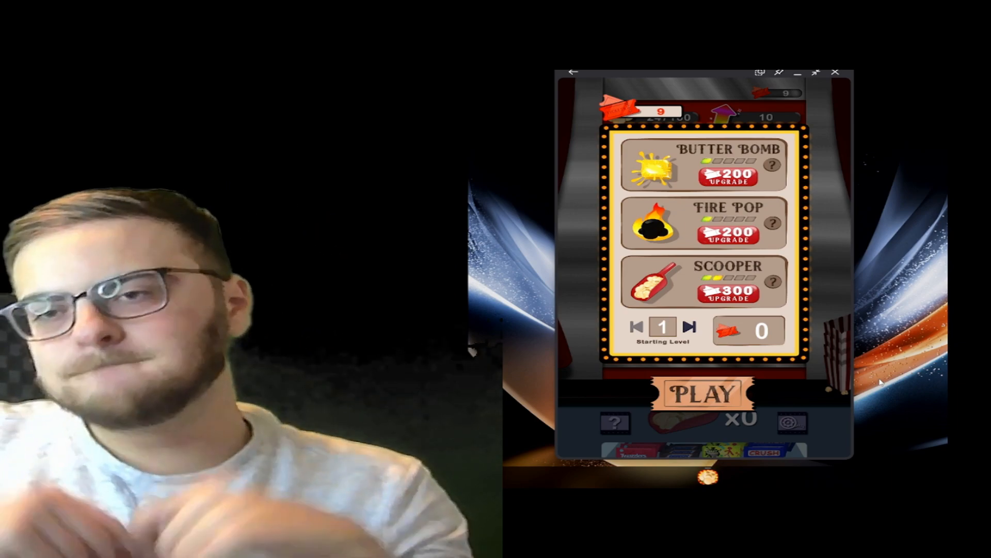
- Play a round to level 10, then decline the No Ads and Magic Scooper continue offers
{"action": "left_click", "coordinate": [703, 392]}
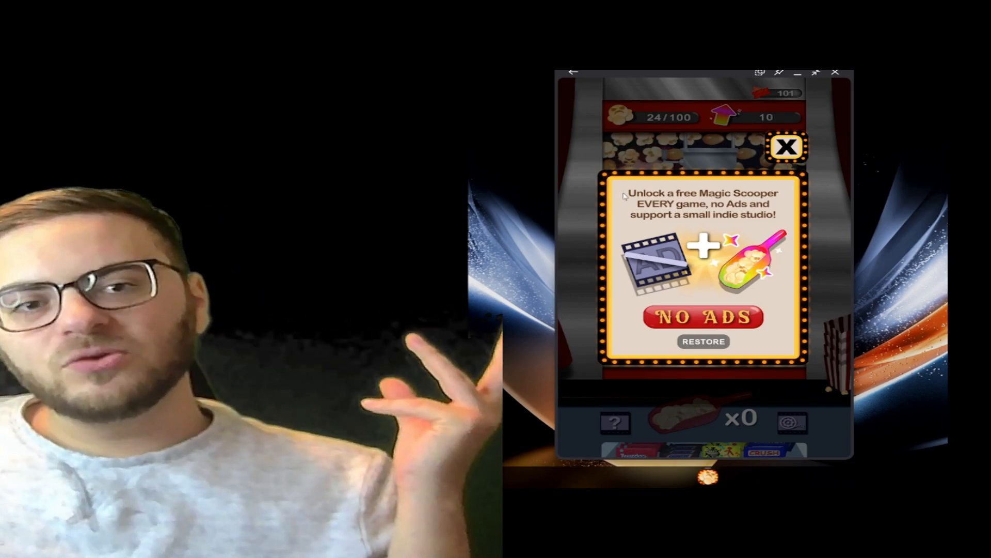
{"action": "left_click", "coordinate": [786, 146]}
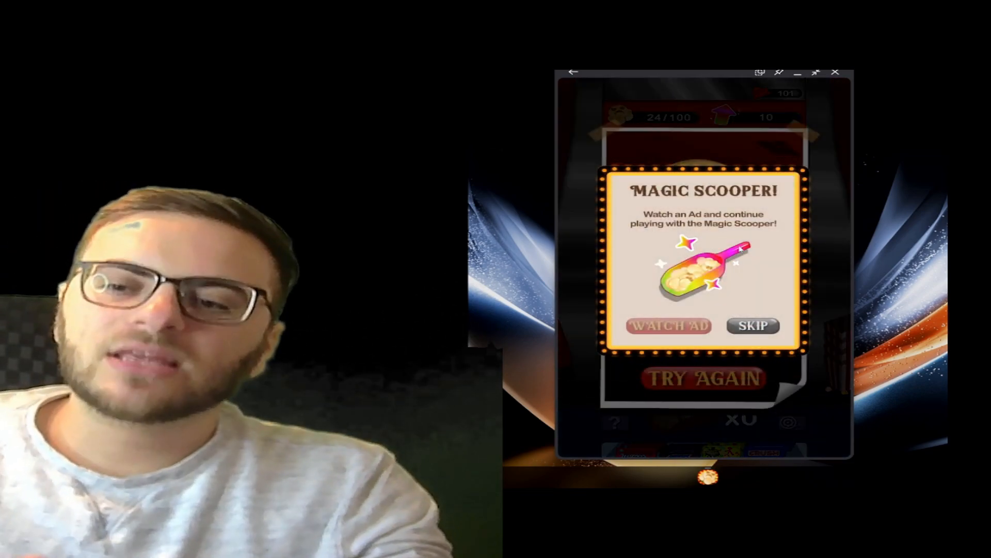
{"action": "left_click", "coordinate": [752, 326]}
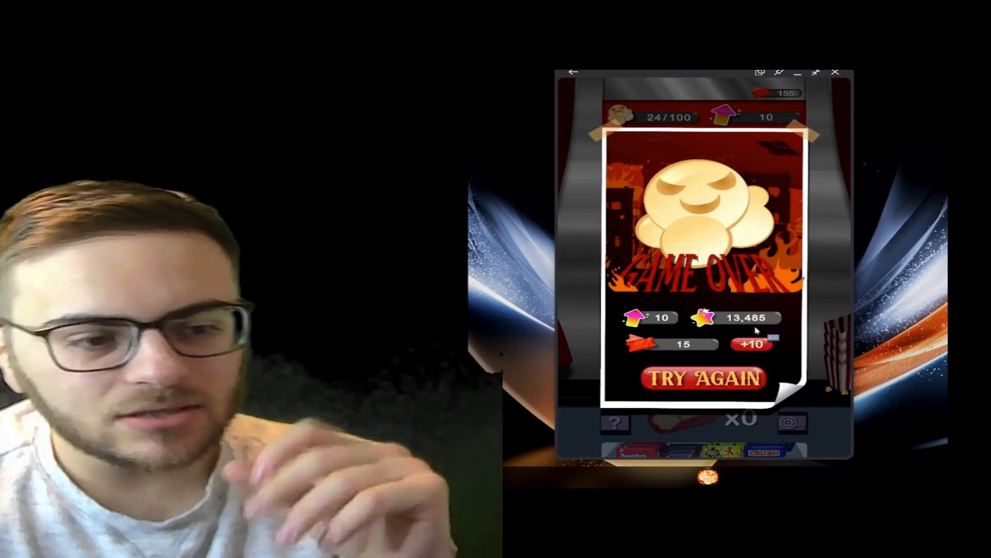